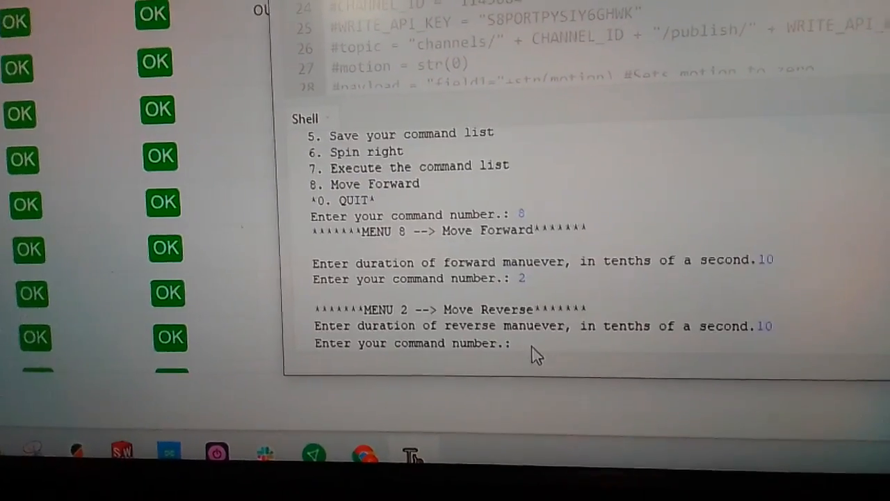
Step: Add left (4) and right (6) turns to the movement list, then save it with option 5
text(4)
text(10)
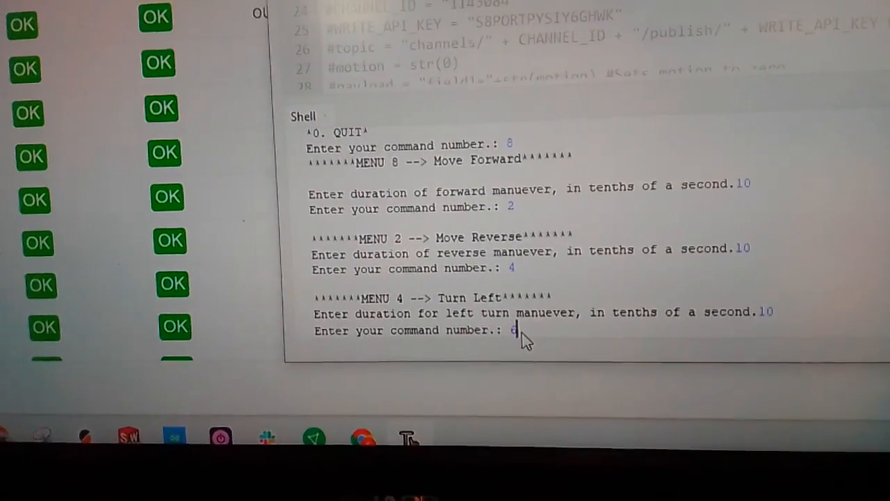
text(6)
text(10)
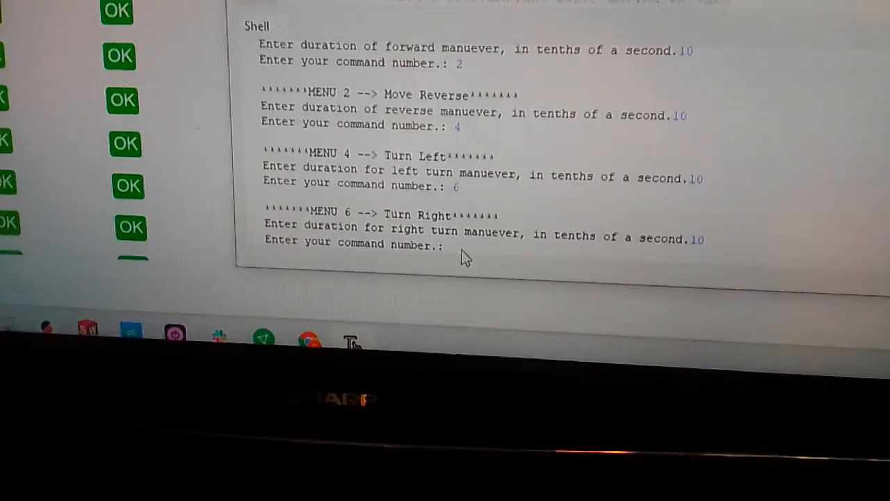
text(5)
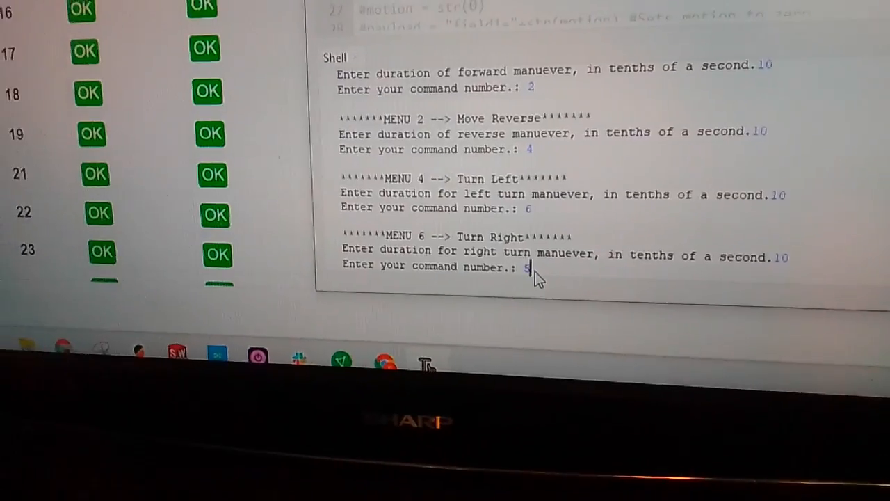
key(enter)
text(3)
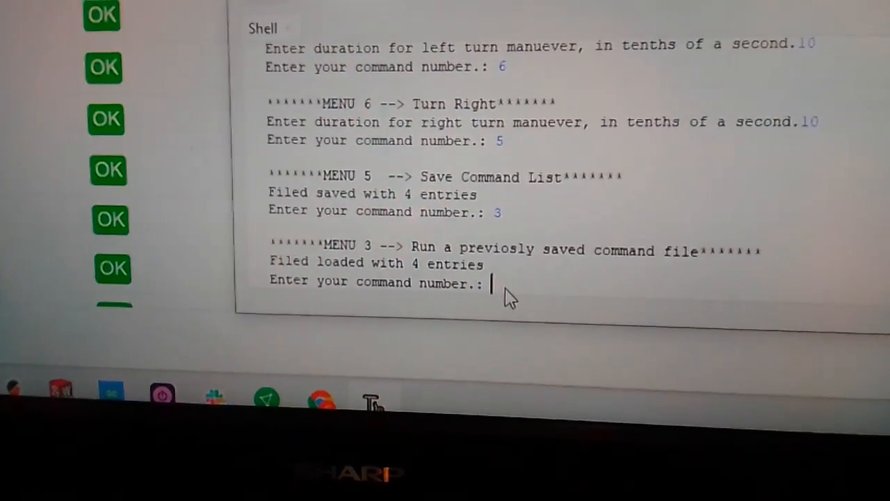
Step: Enter 7 to execute the saved command list of directions 8 and 2
text(7)
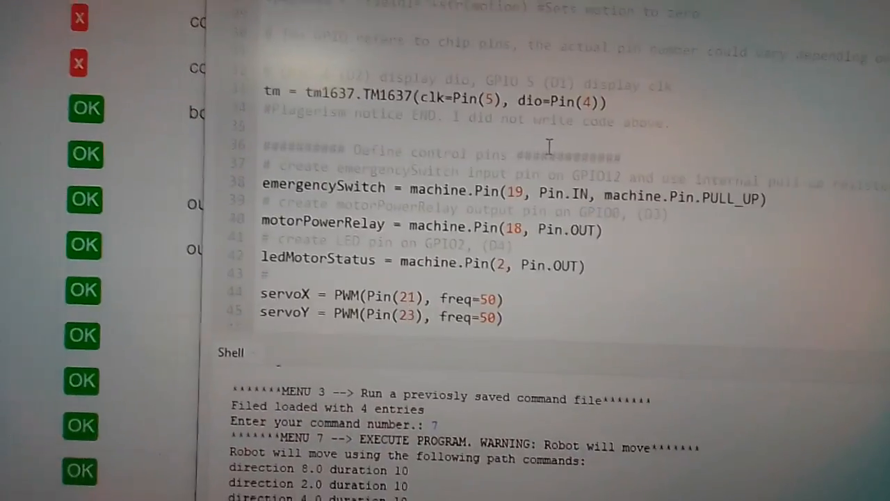
scroll(down, 3)
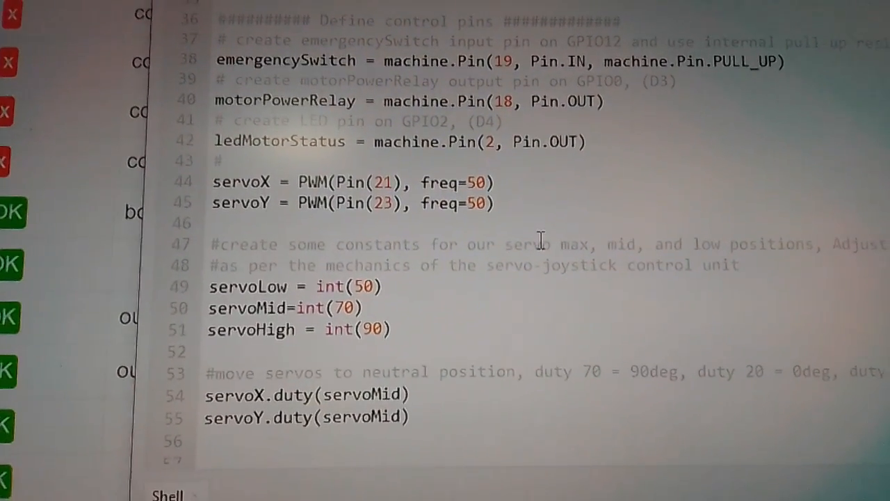
scroll(down, 3)
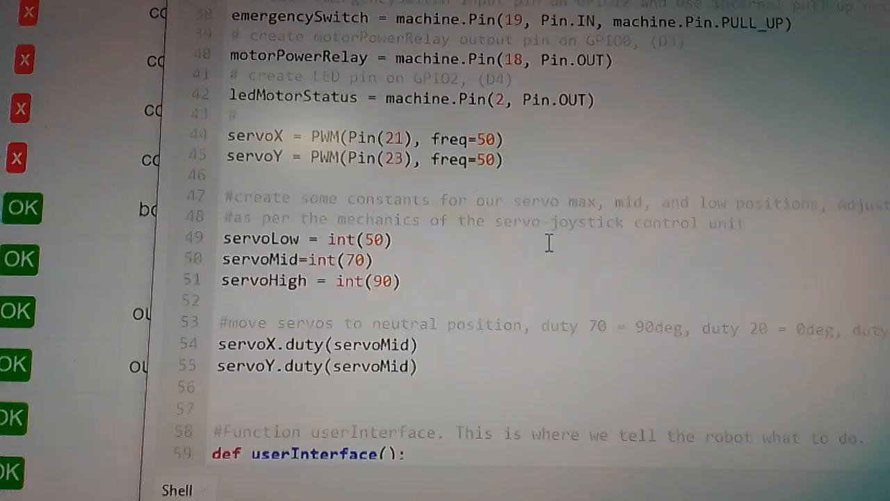
scroll(down, 3)
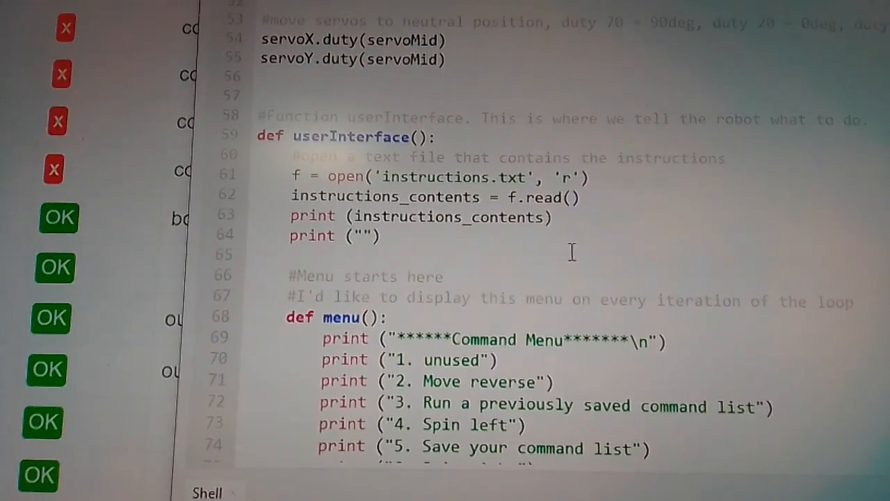
scroll(down, 3)
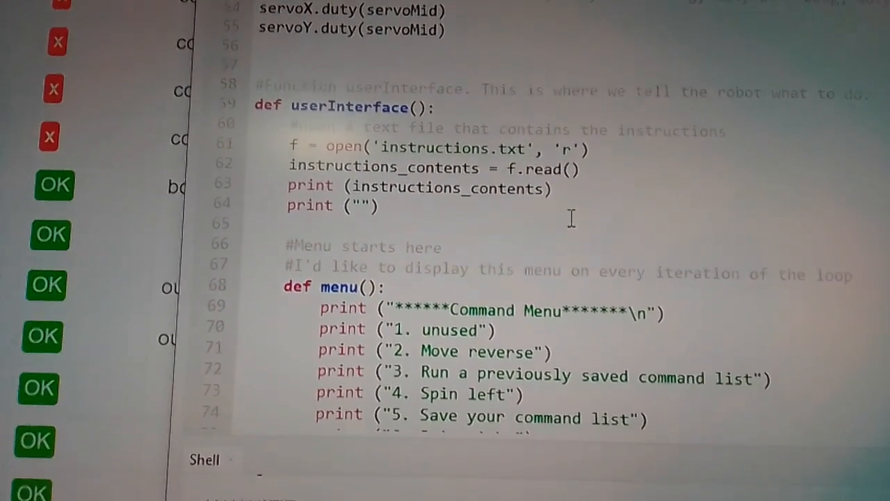
scroll(down, 3)
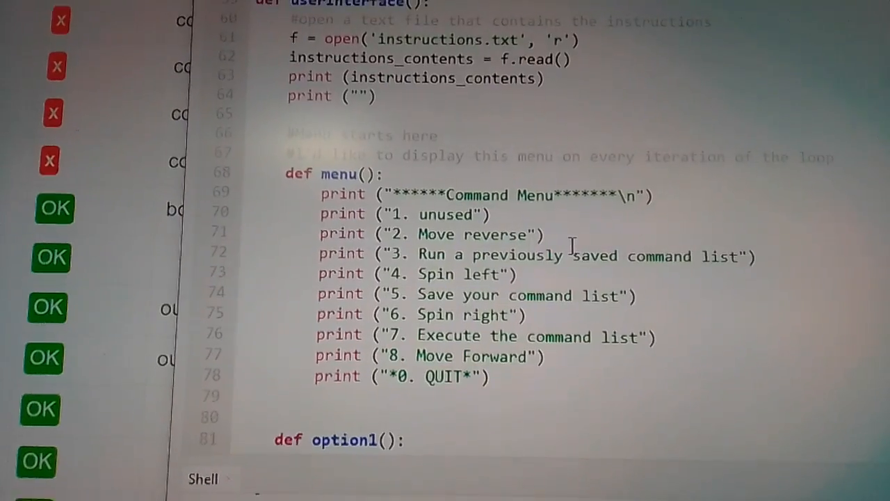
scroll(down, 3)
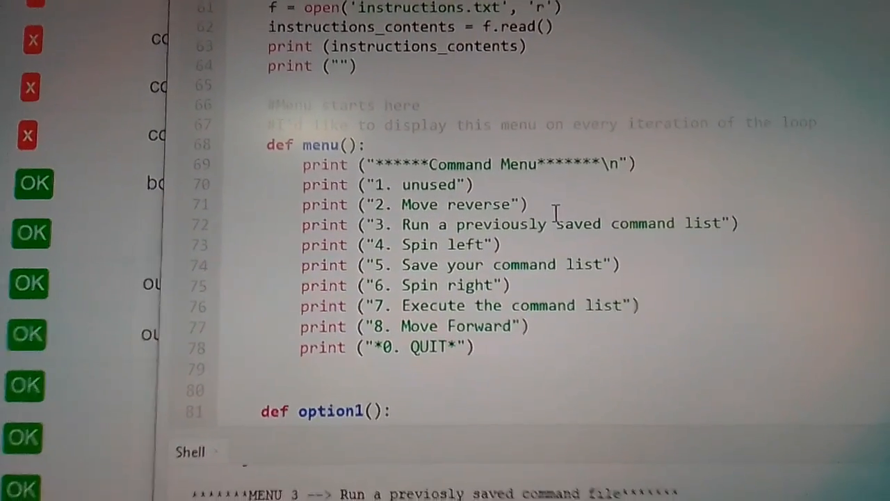
scroll(down, 3)
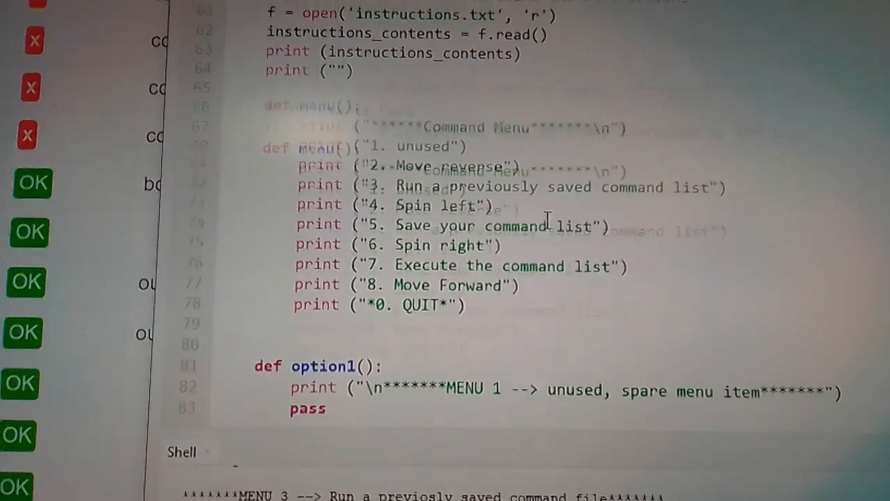
scroll(down, 3)
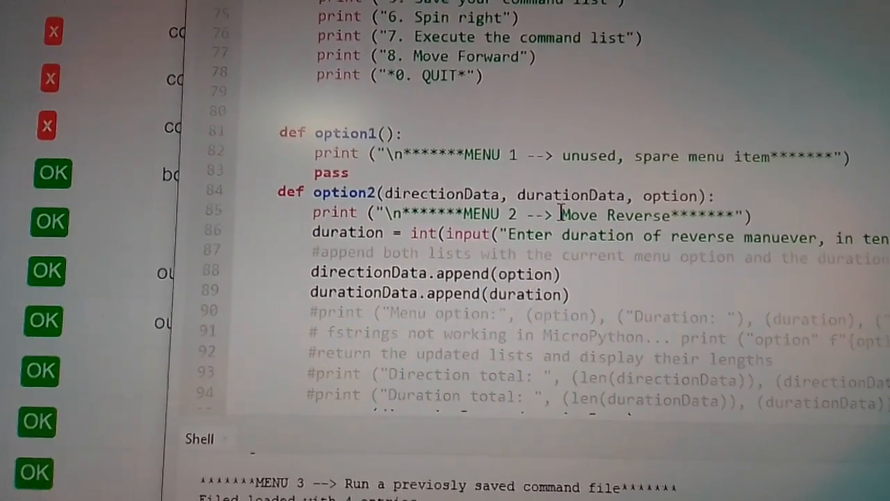
scroll(down, 3)
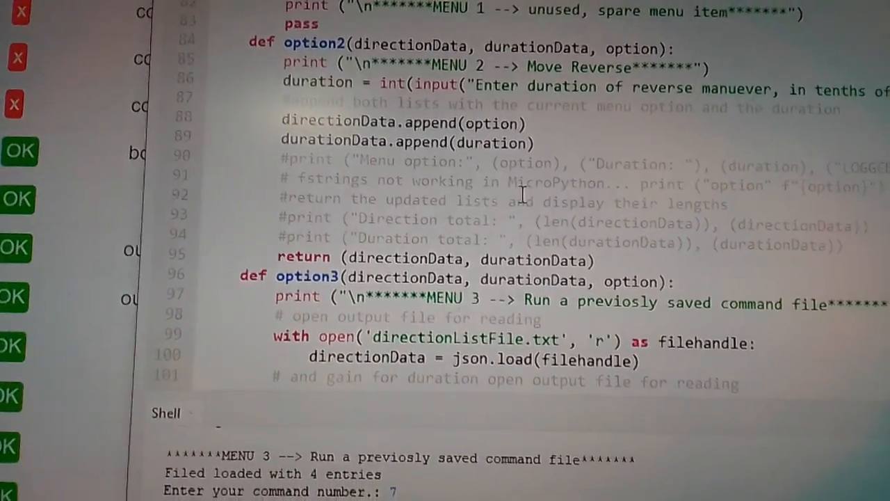
scroll(down, 3)
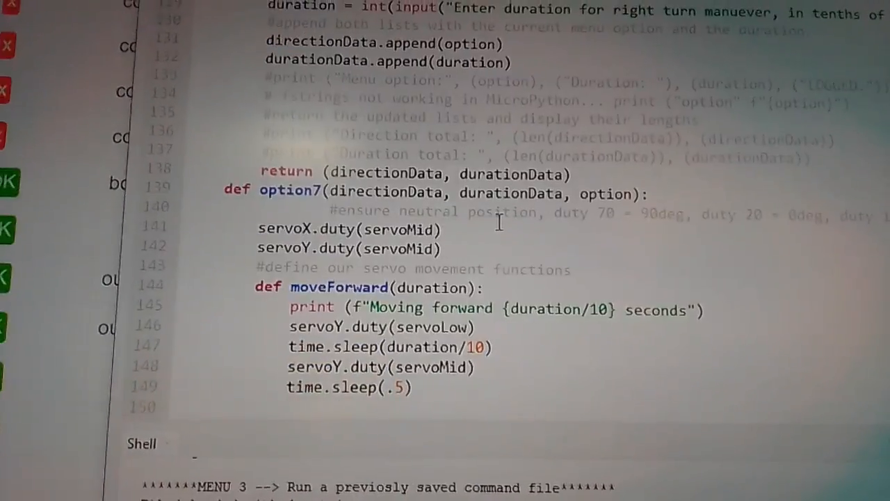
scroll(down, 3)
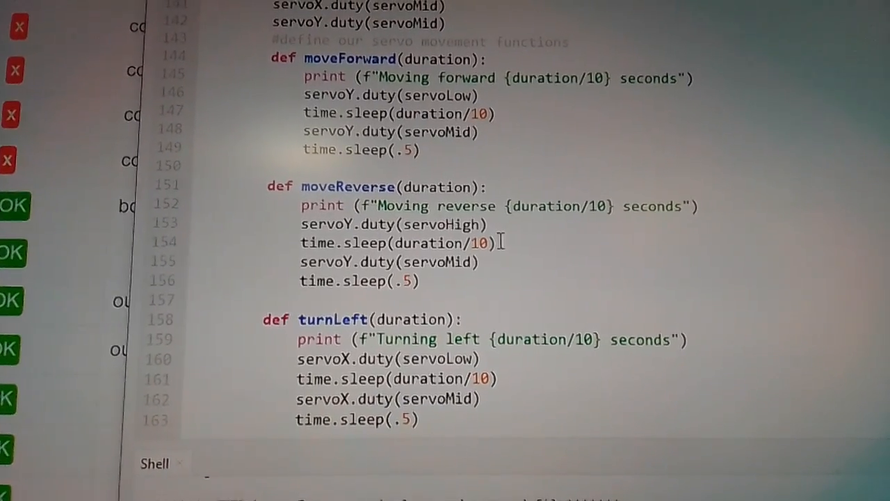
scroll(down, 3)
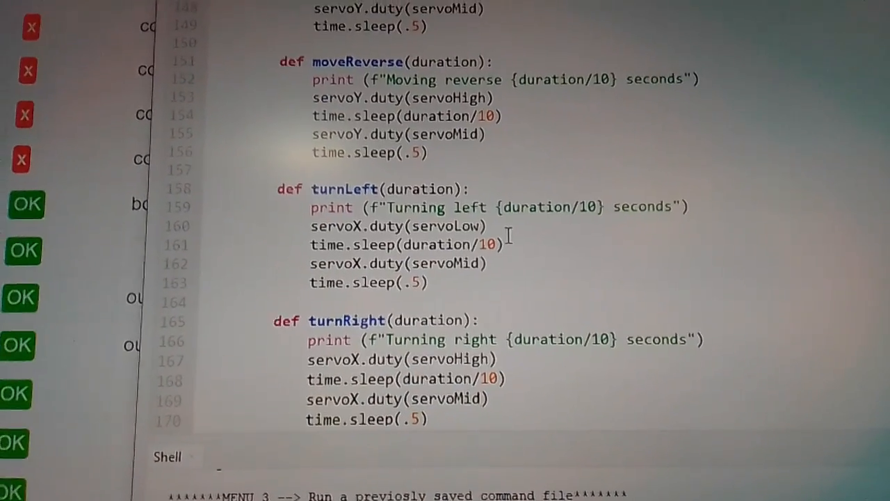
scroll(down, 3)
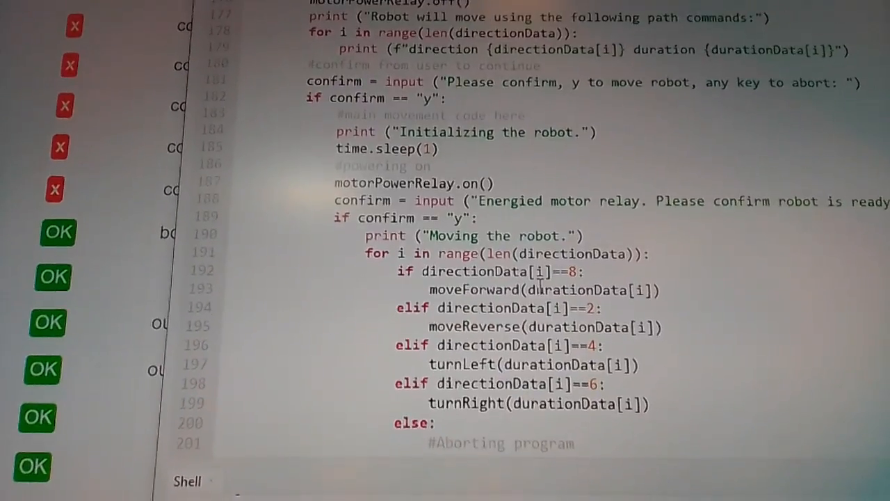
scroll(down, 3)
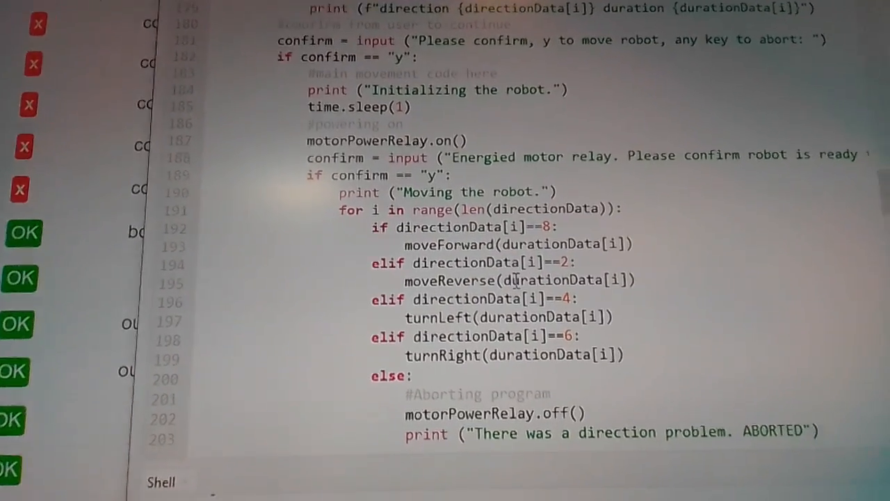
scroll(down, 3)
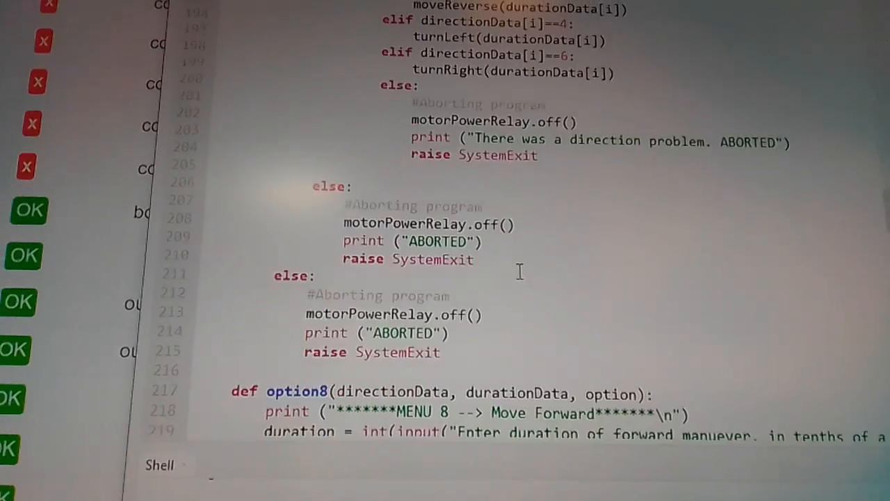
scroll(down, 3)
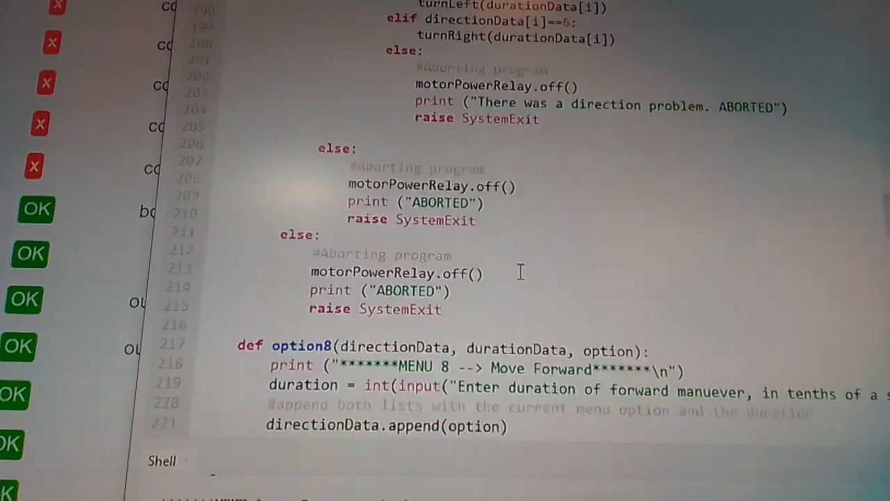
scroll(down, 3)
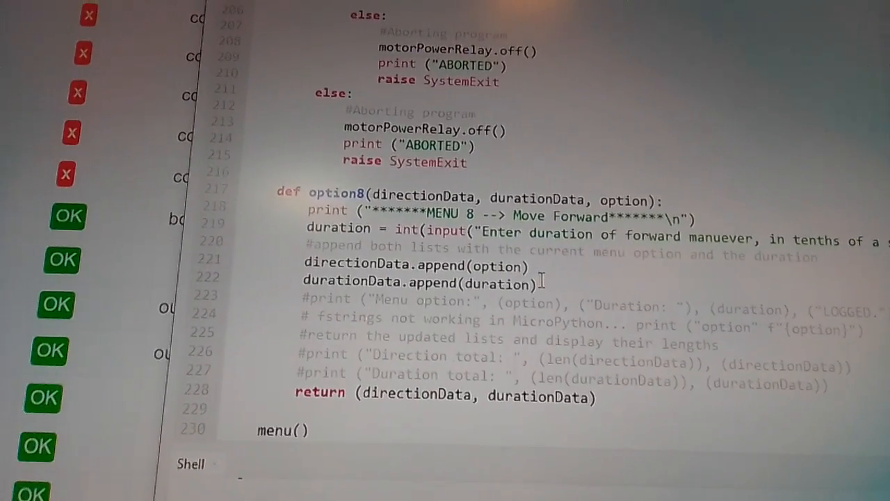
scroll(down, 3)
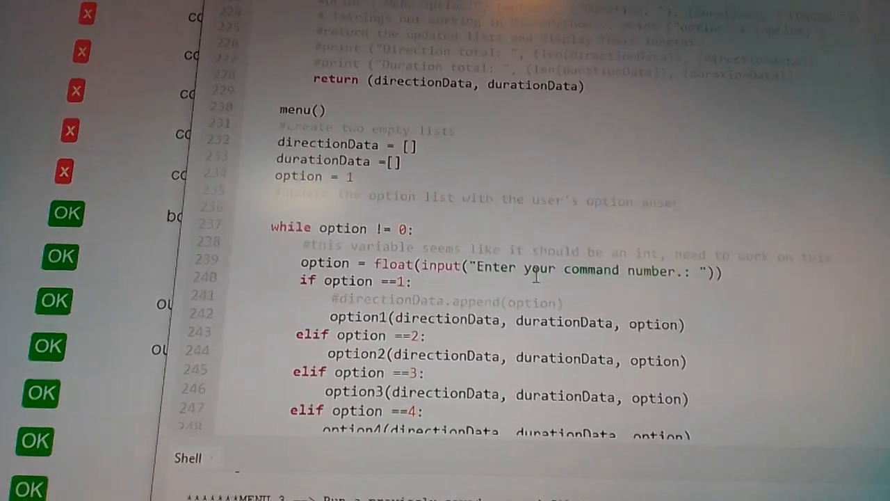
scroll(down, 3)
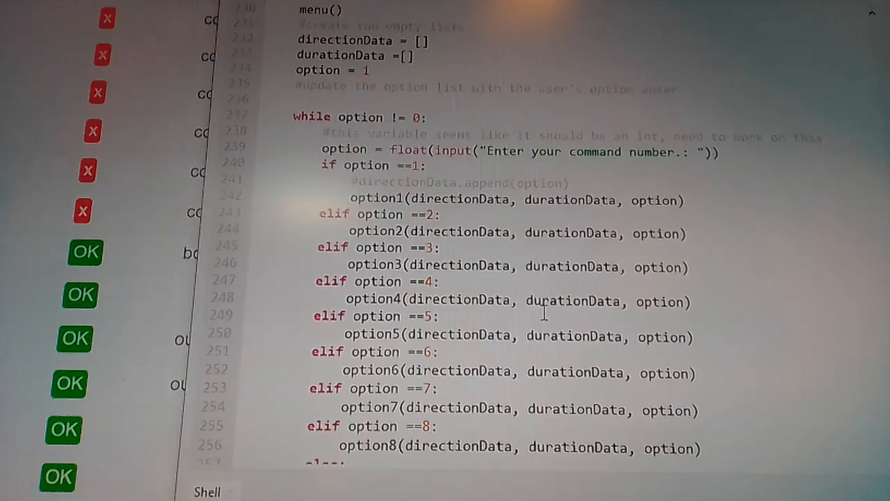
scroll(down, 3)
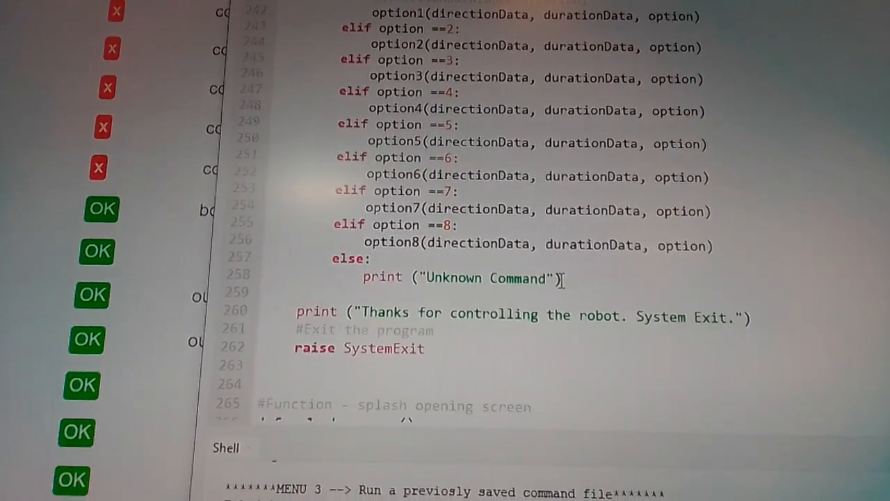
scroll(down, 3)
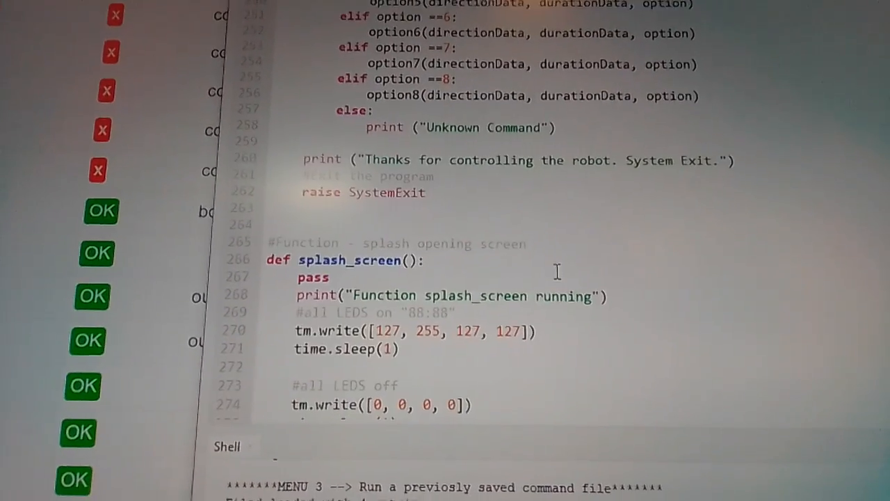
scroll(down, 3)
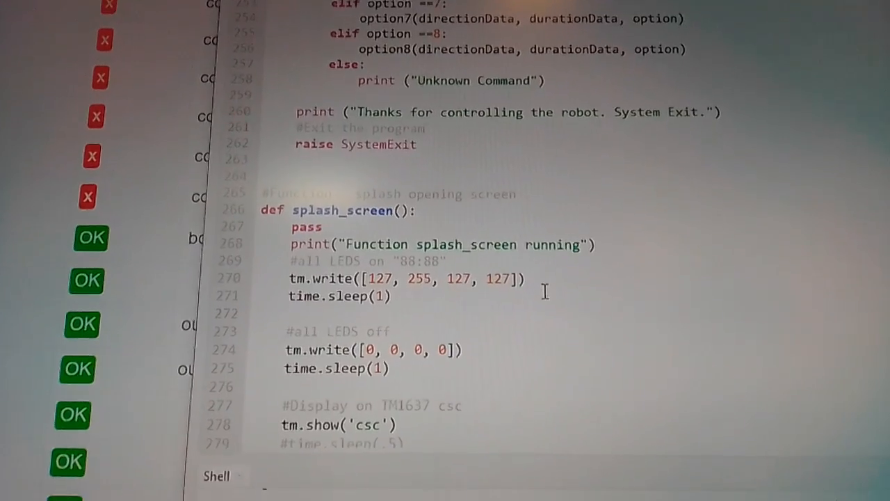
scroll(down, 3)
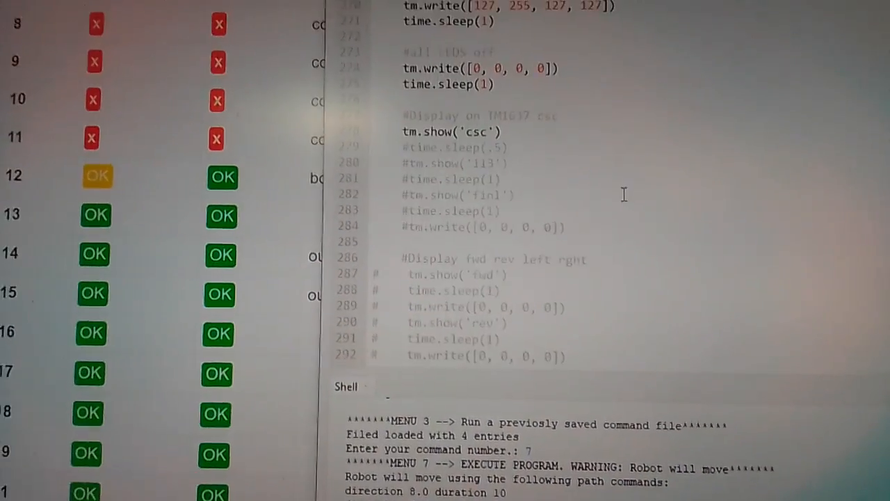
scroll(down, 3)
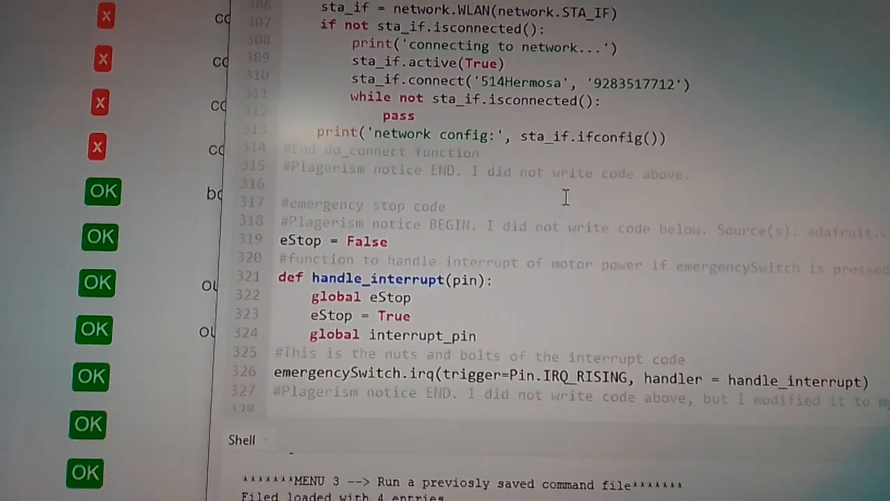
scroll(down, 3)
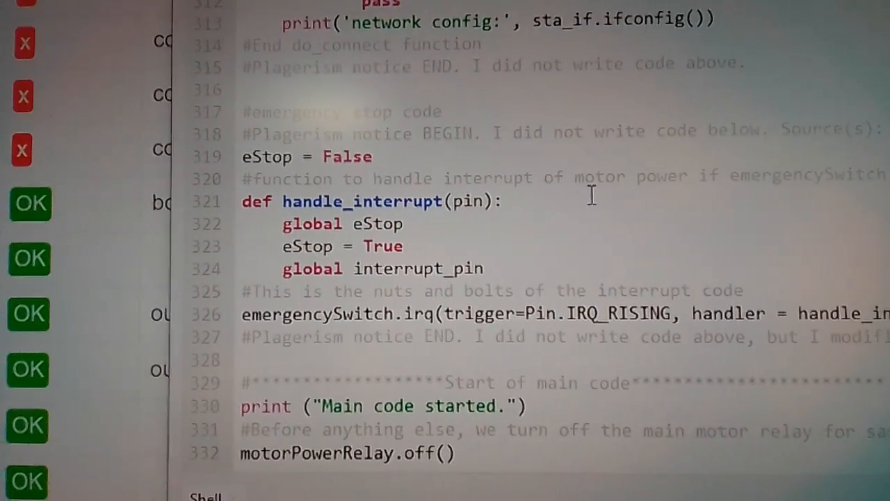
scroll(down, 3)
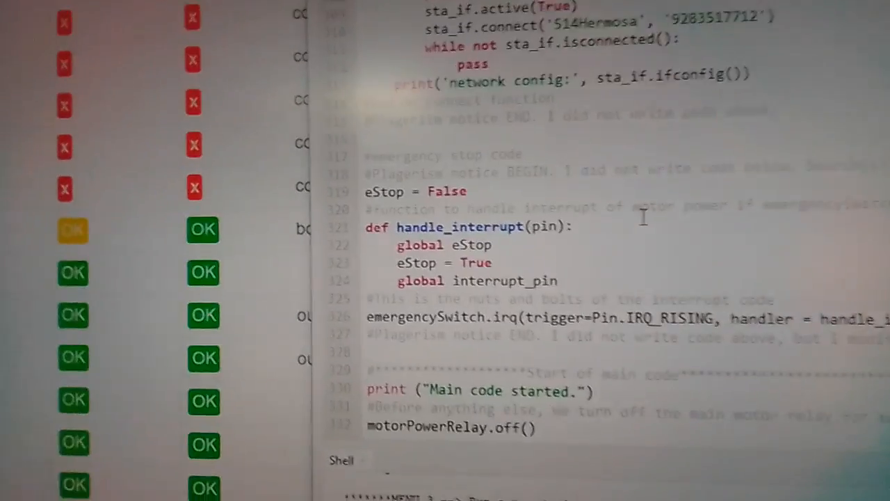
scroll(down, 3)
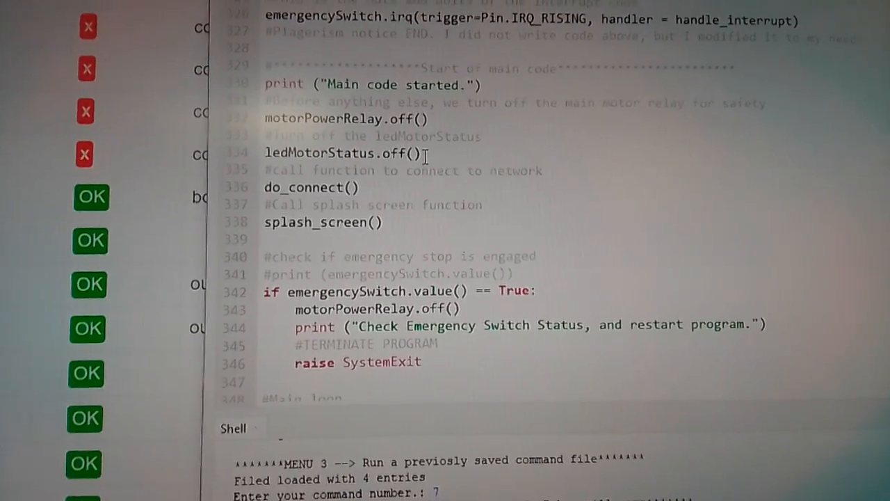
scroll(down, 3)
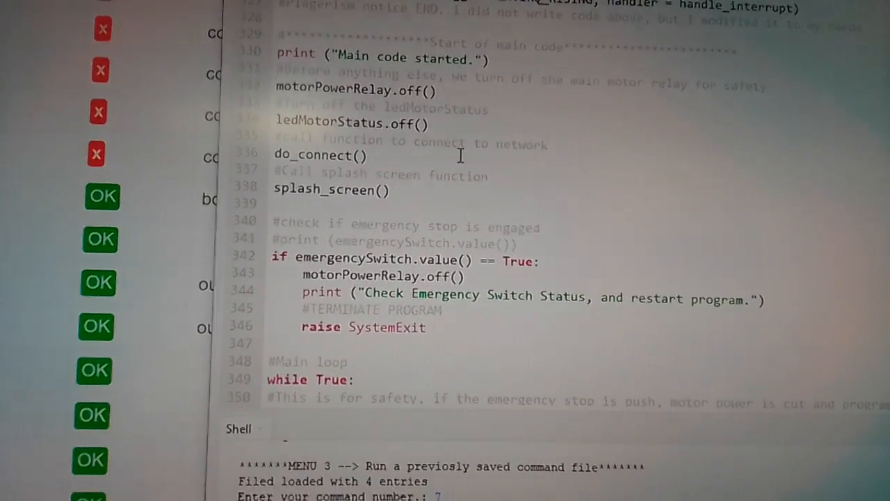
scroll(down, 3)
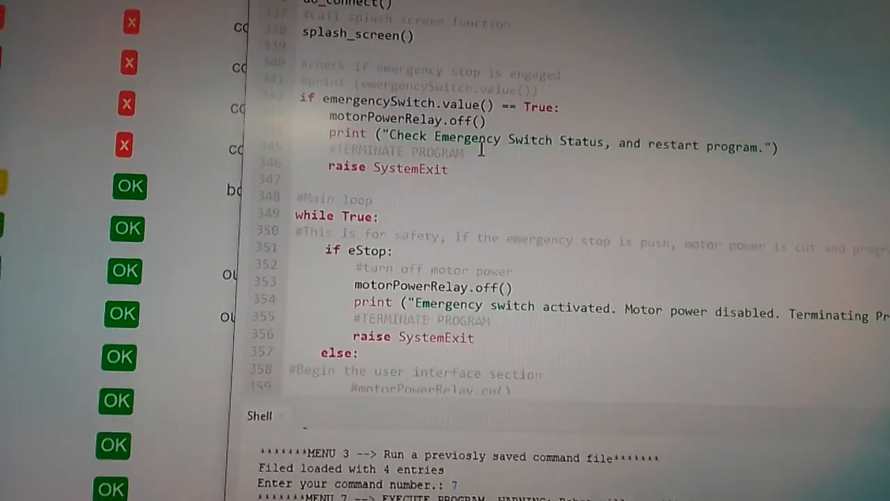
scroll(down, 3)
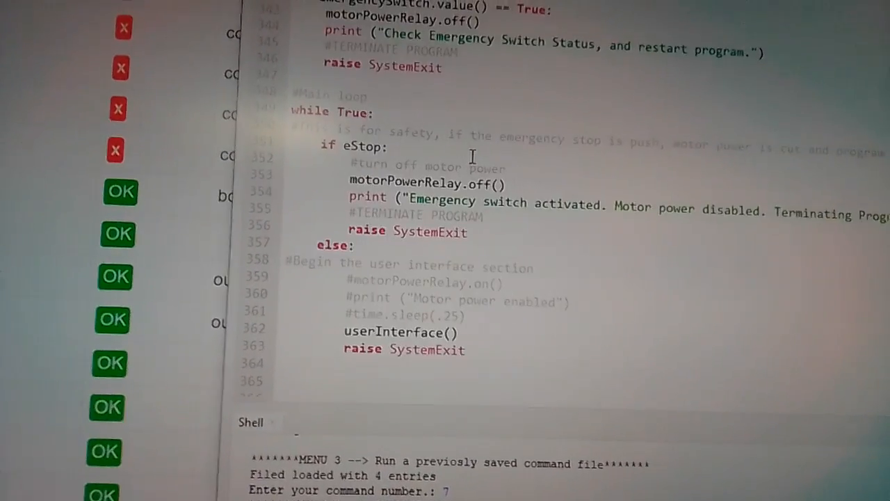
scroll(down, 3)
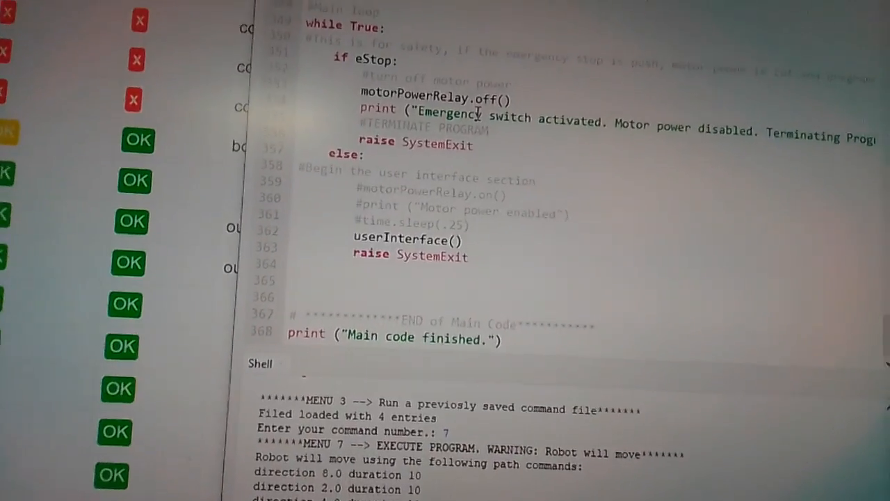